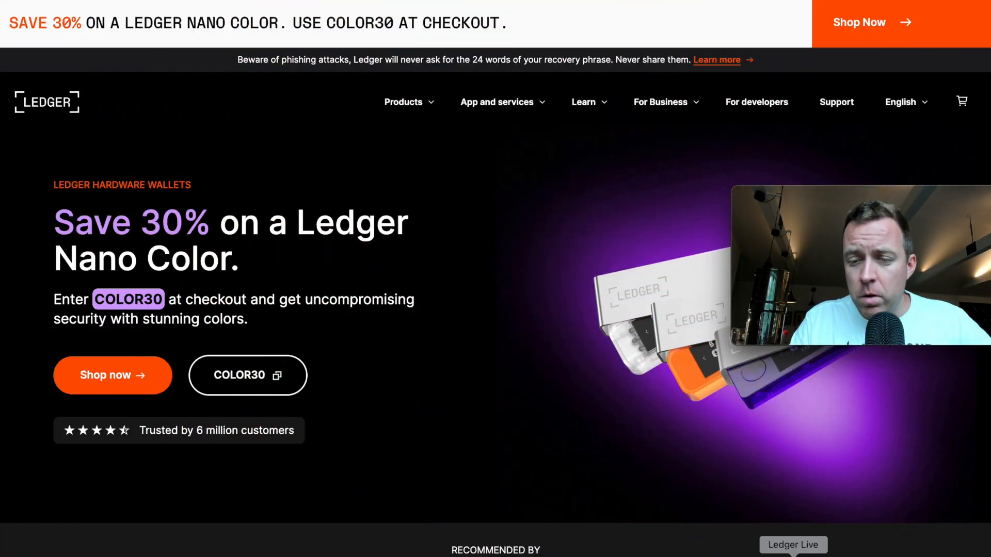
Launch Ledger Live, unlock it with the password and go to My Ledger
click(792, 543)
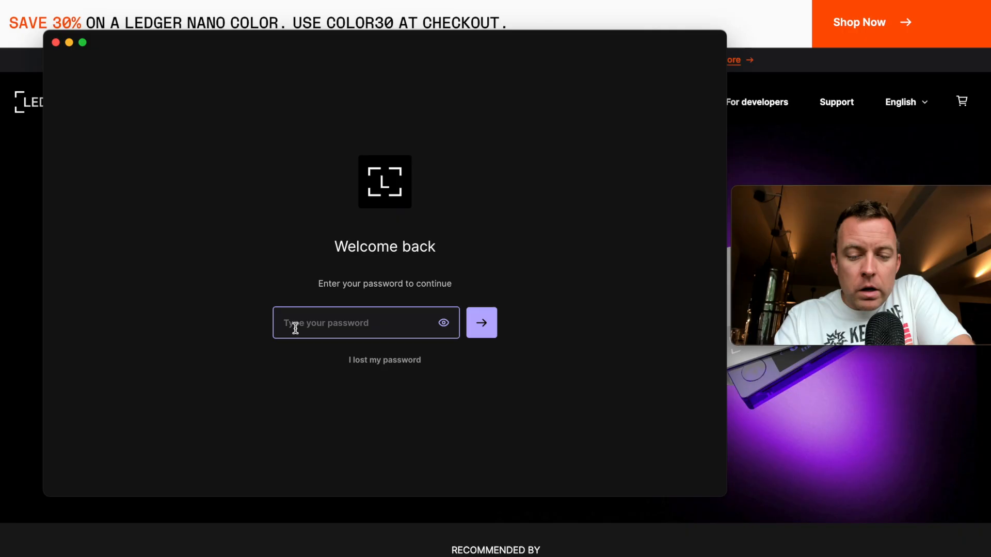
click(481, 322)
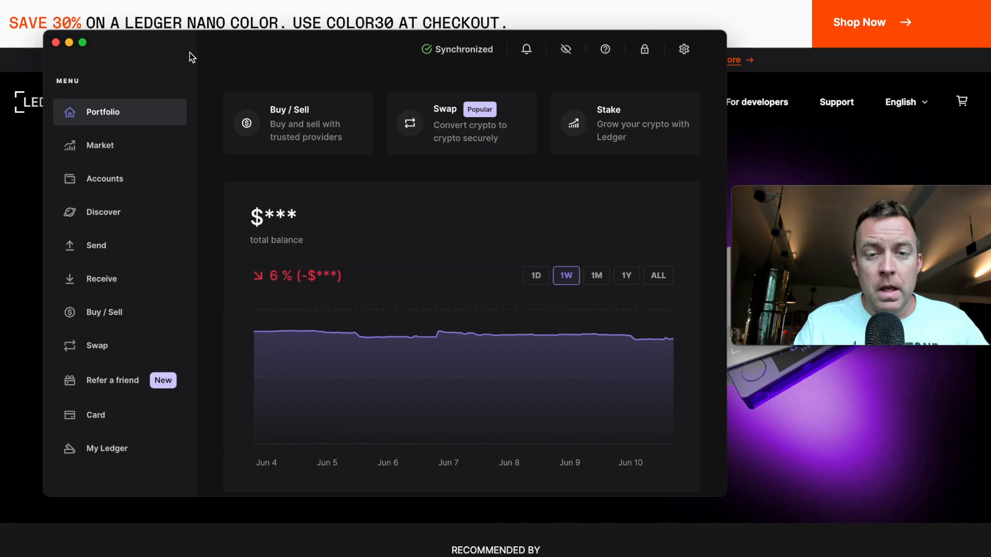
click(106, 448)
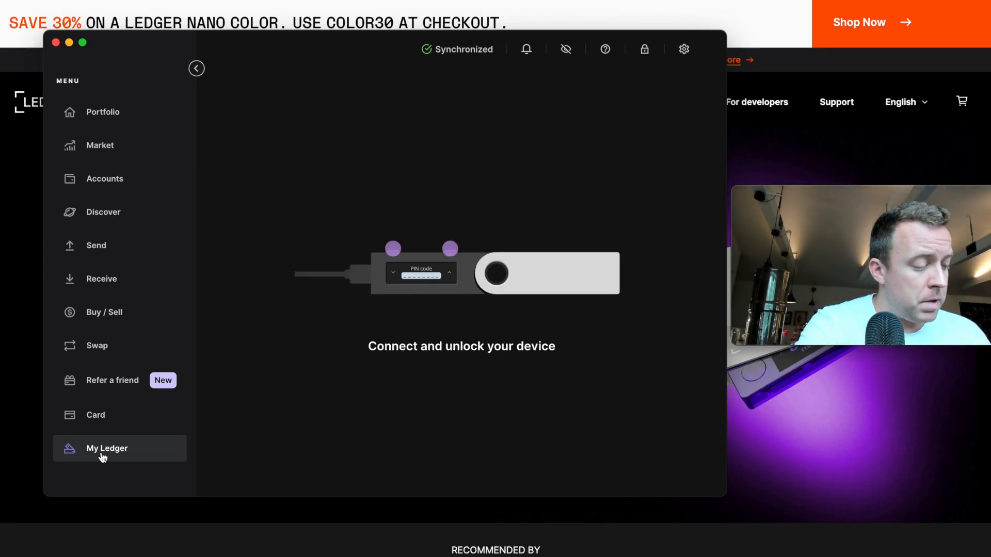
Load the connected Nano X page showing OS 2.1.0 and the 2.2.1 update
click(107, 447)
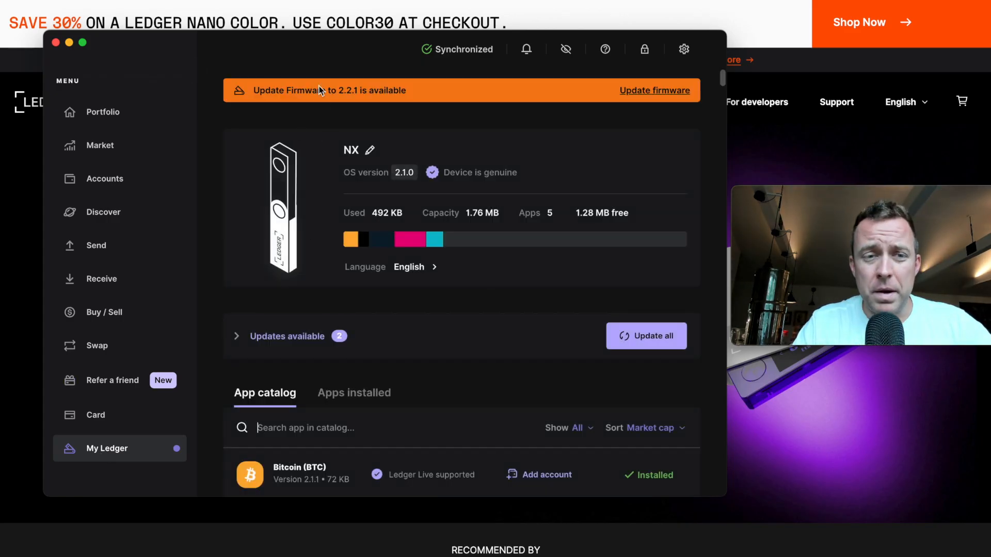
mouse_move(362, 105)
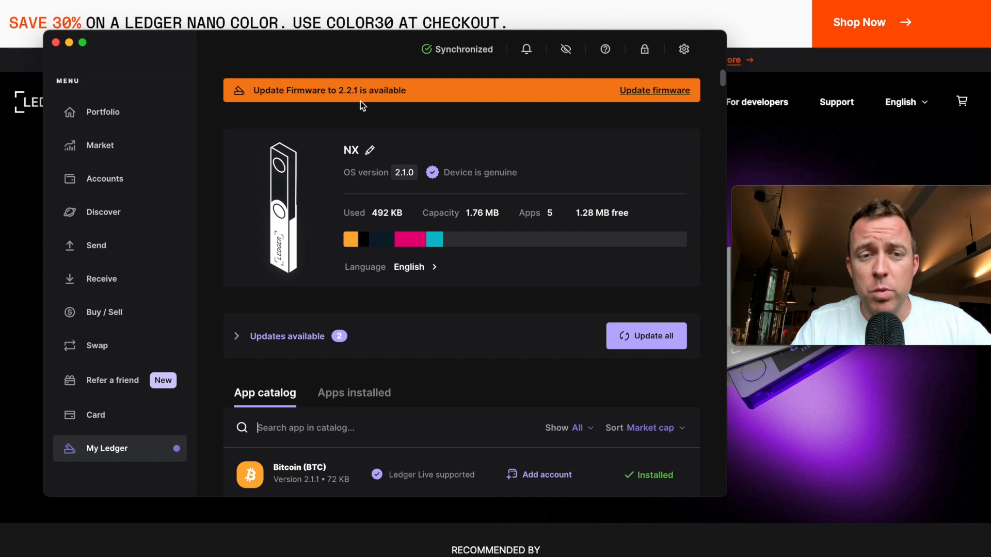
mouse_move(555, 127)
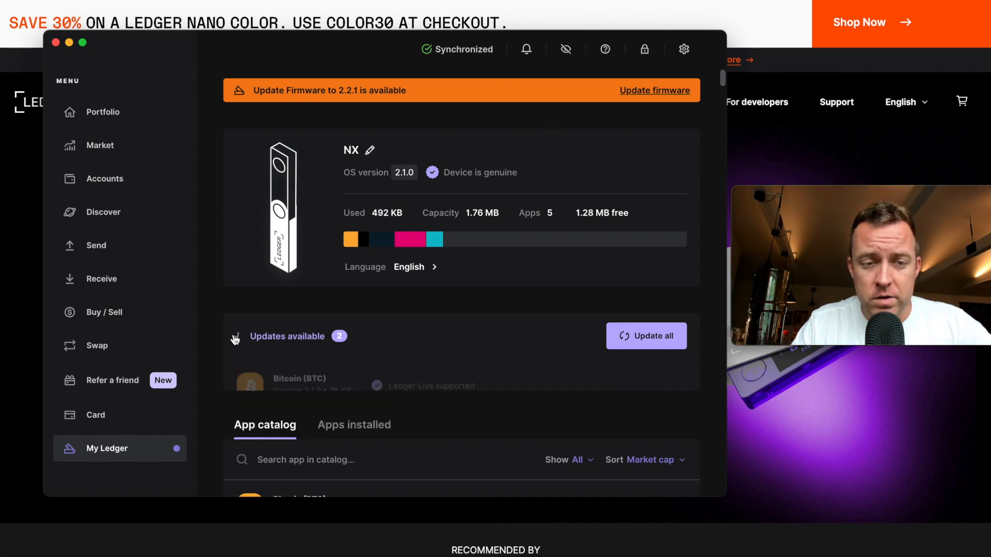
Scroll the pending app updates to see Bitcoin 2.1.2 and Solana 1.4.1, then back to the firmware banner
scroll(down, 3)
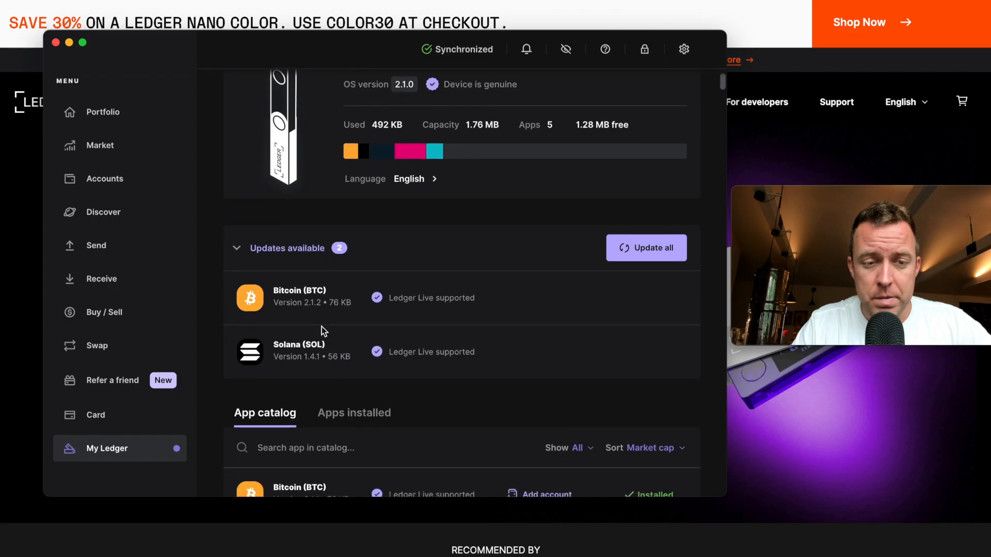
scroll(up, 3)
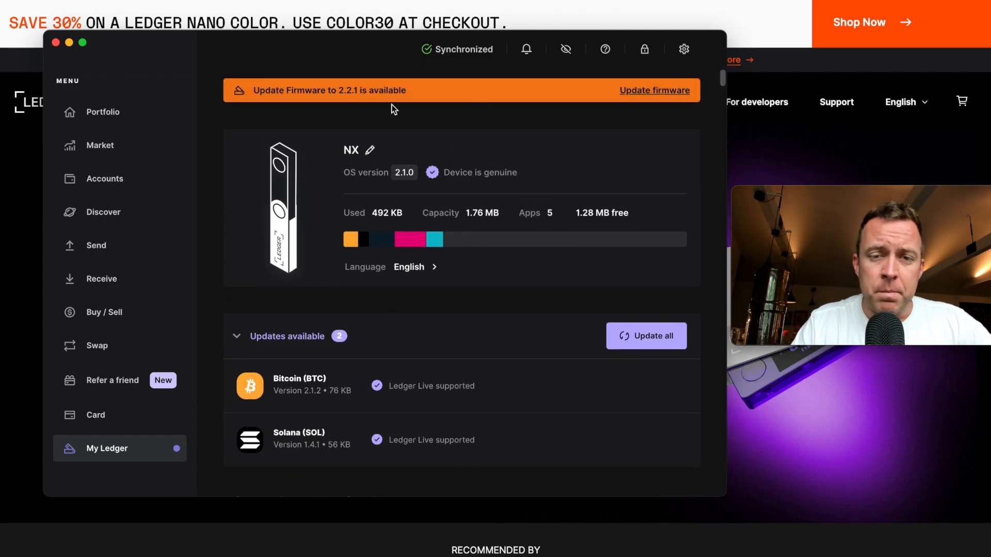
mouse_move(495, 118)
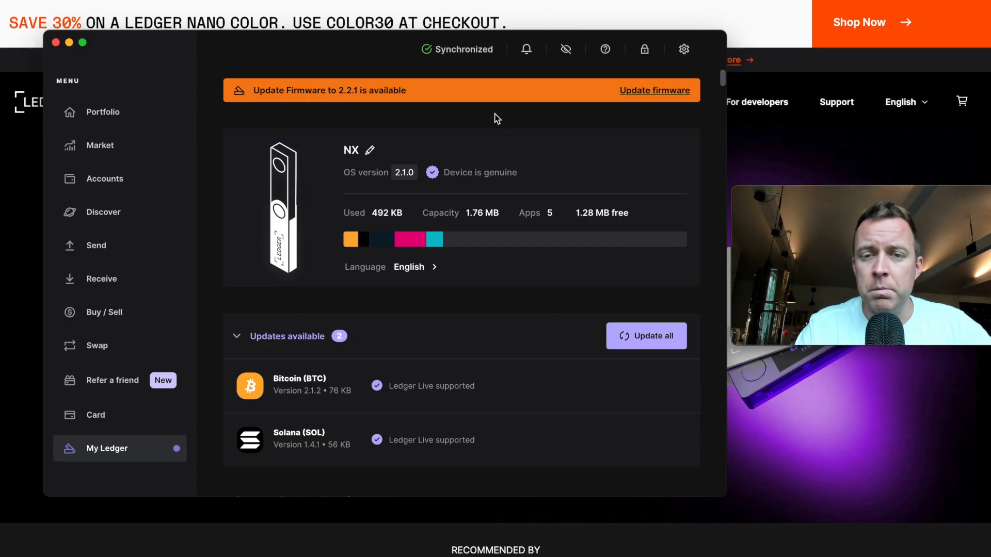
mouse_move(655, 95)
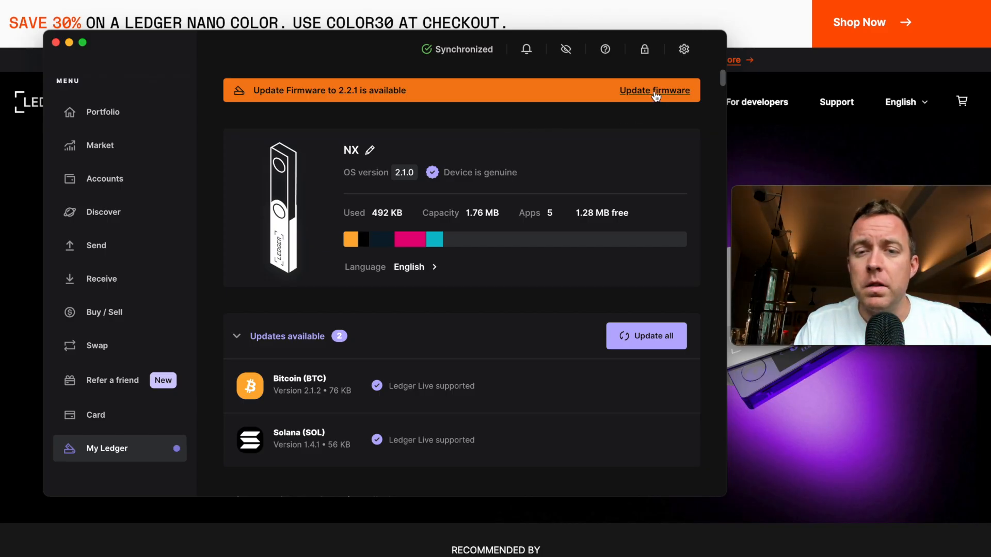
Start the Nano X firmware update to OS 2.2.1 from the orange banner
click(654, 90)
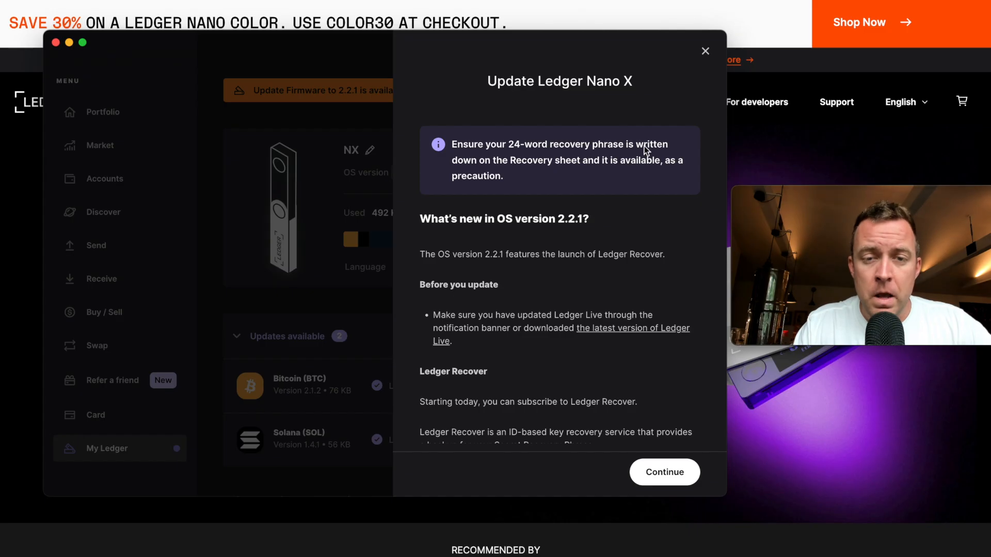
mouse_move(669, 236)
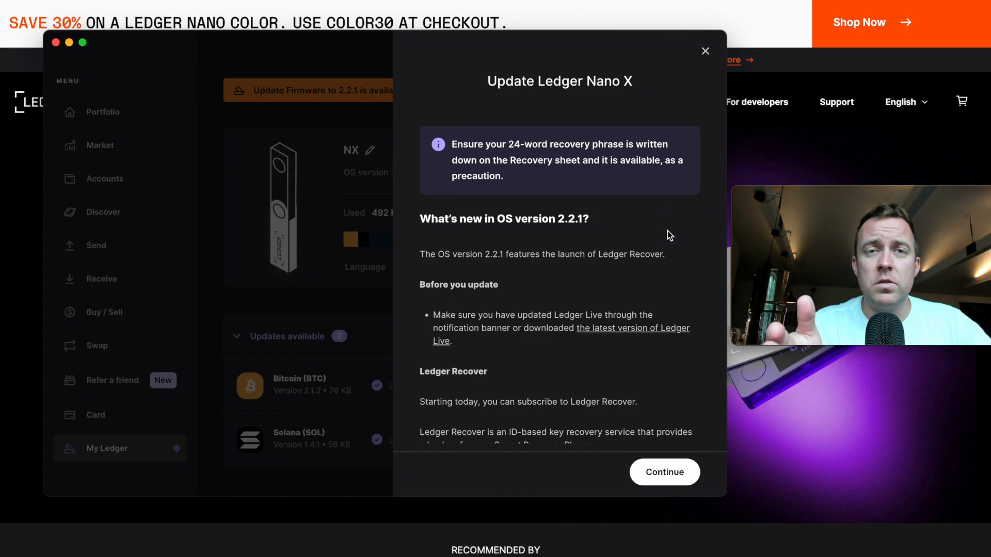
mouse_move(511, 162)
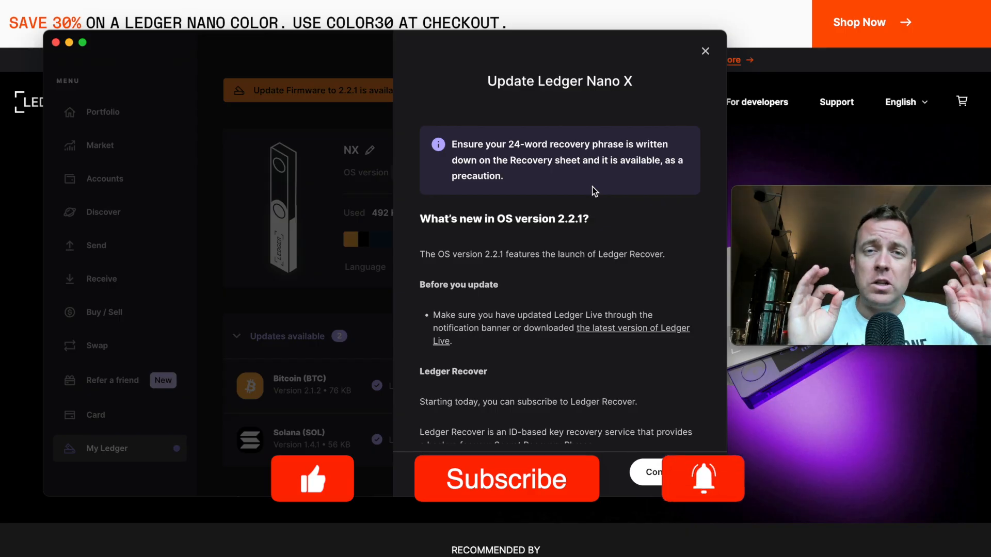
click(311, 477)
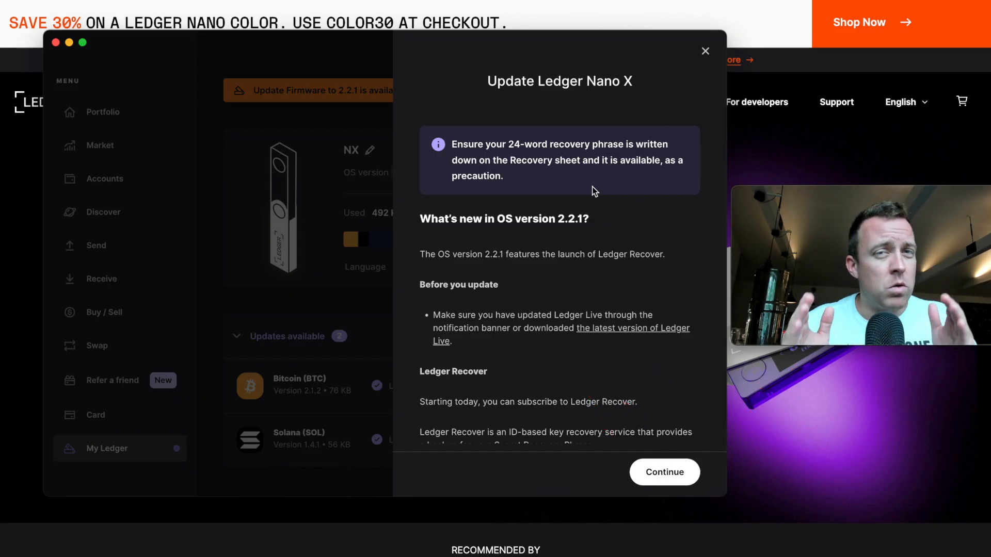
Scroll through the OS 2.2.1 notes on the recovery phrase precaution and Ledger Recover
scroll(down, 3)
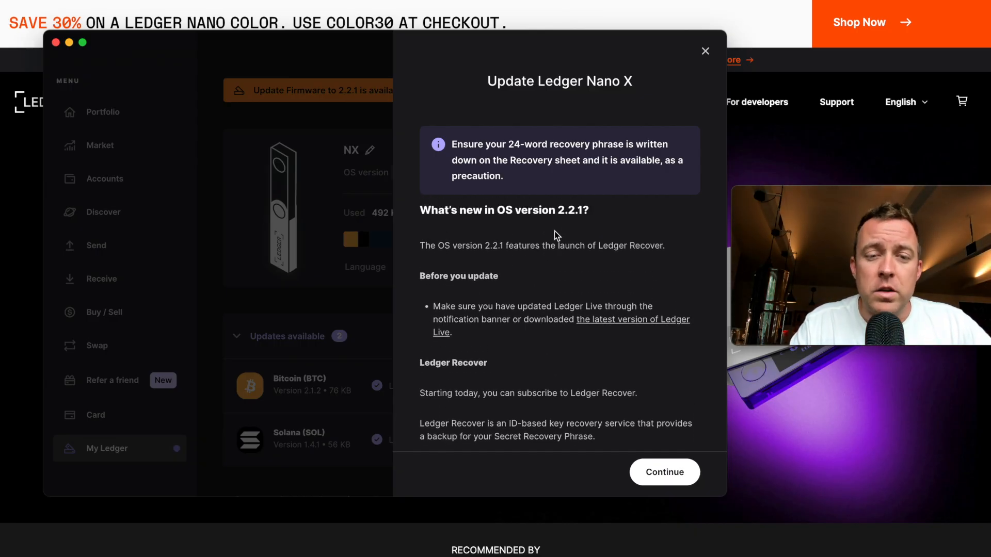
mouse_move(566, 260)
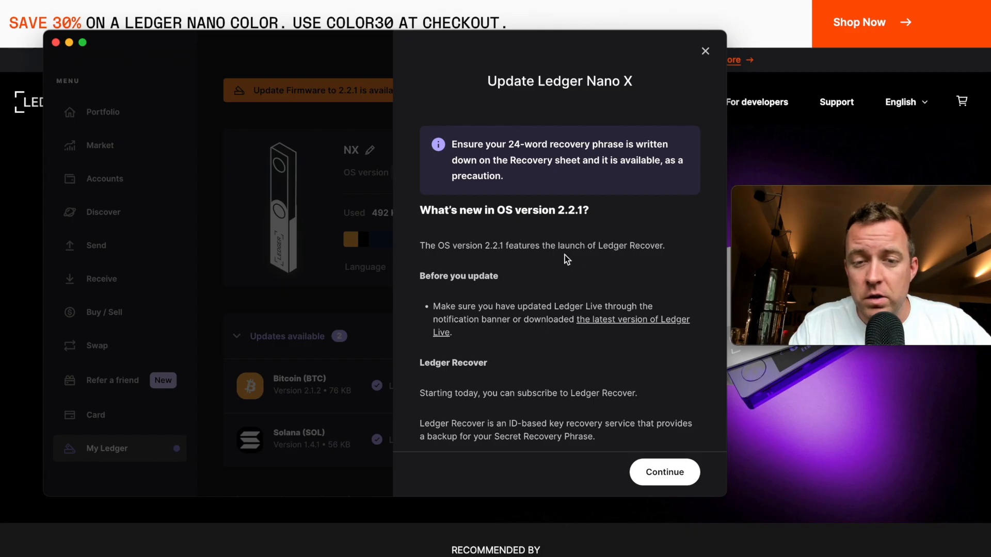
mouse_move(656, 265)
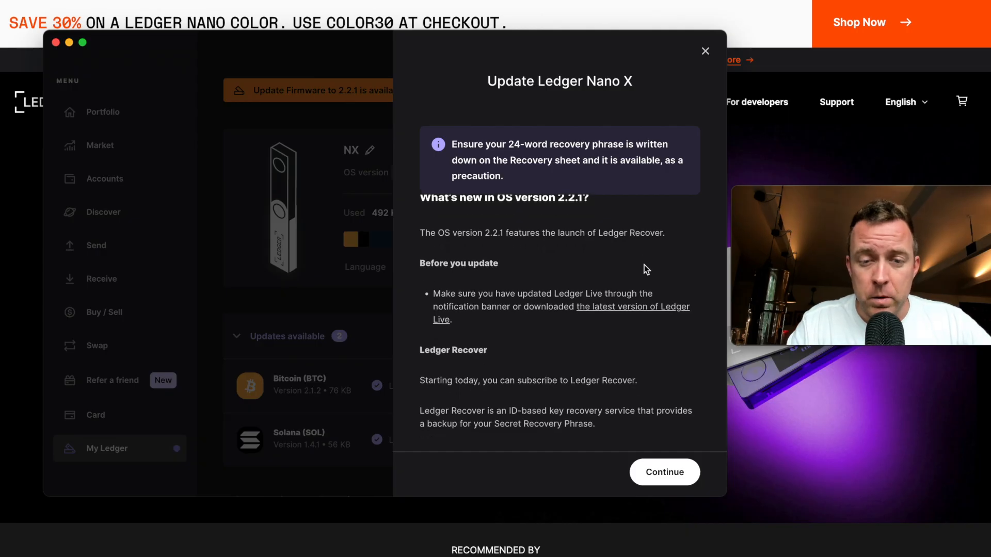
scroll(down, 3)
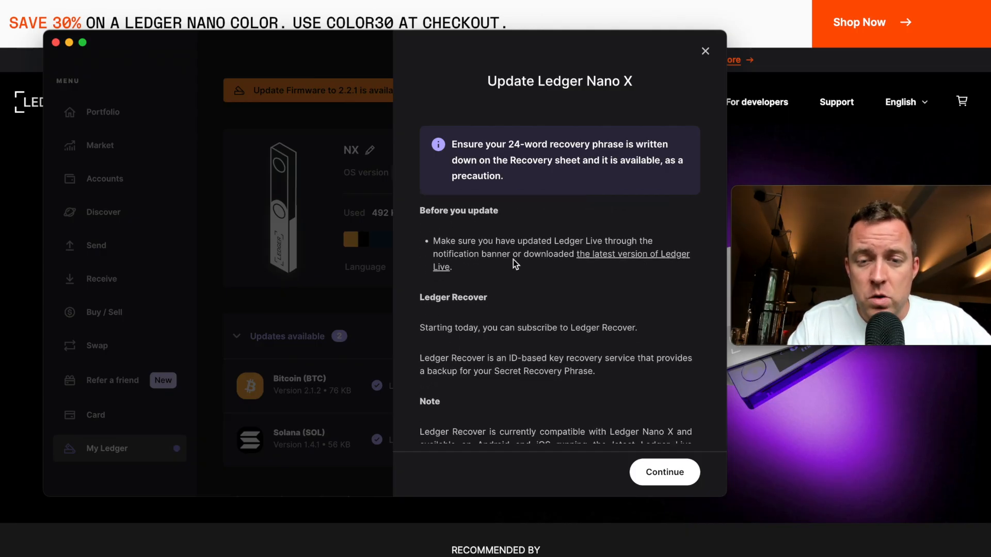
mouse_move(517, 277)
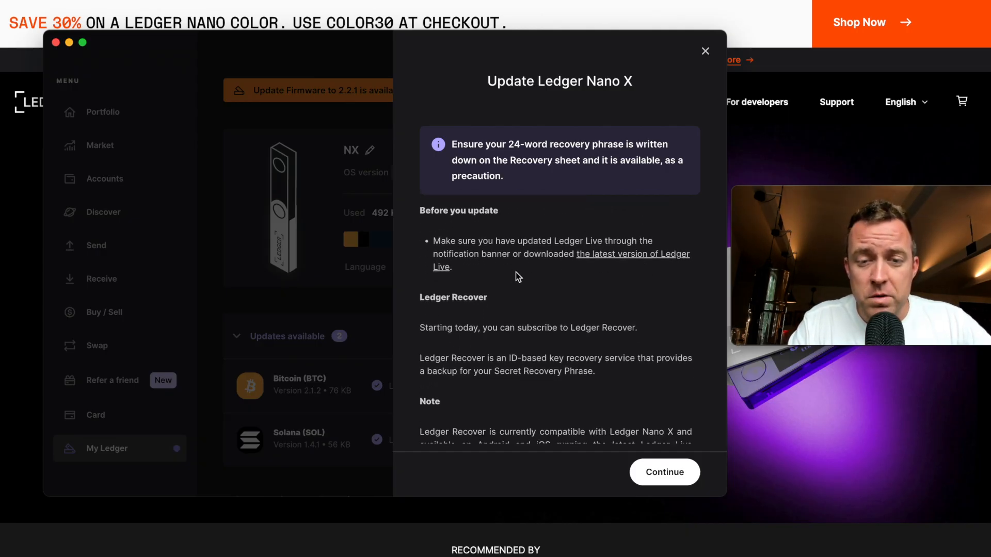
mouse_move(646, 261)
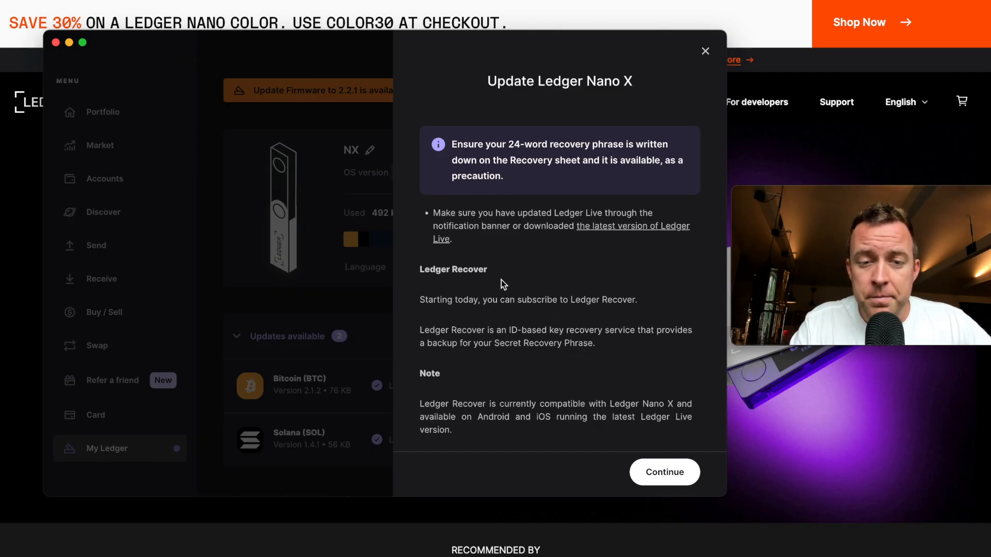
scroll(down, 3)
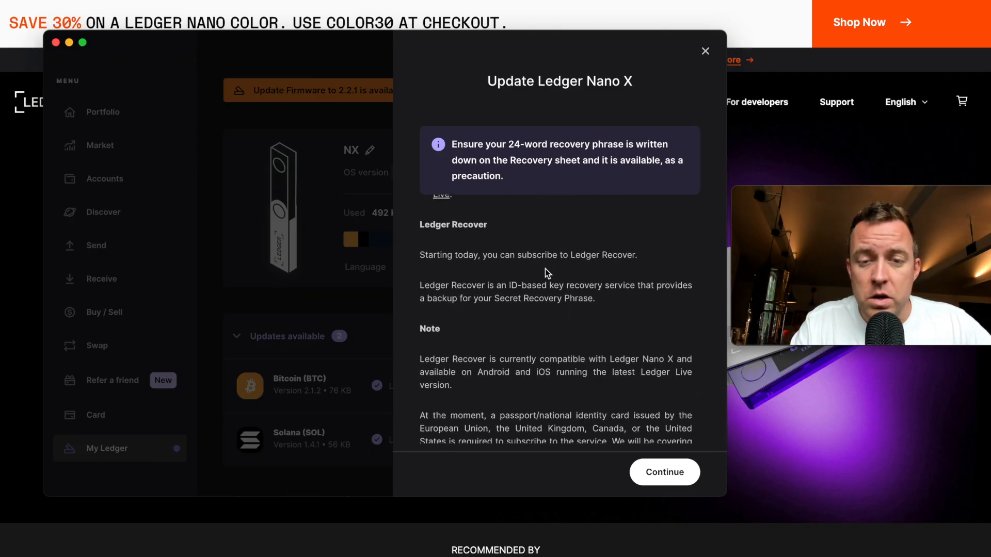
mouse_move(515, 315)
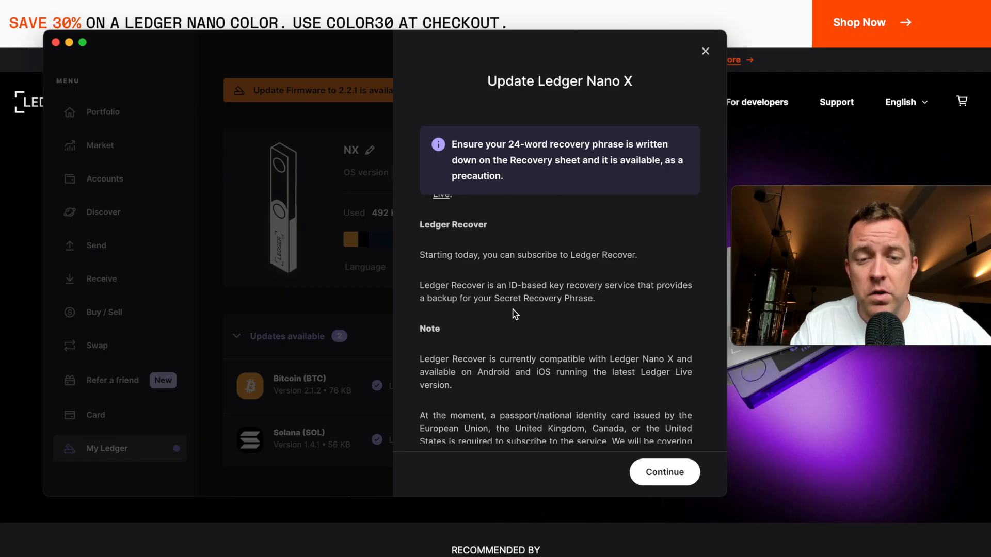
scroll(down, 3)
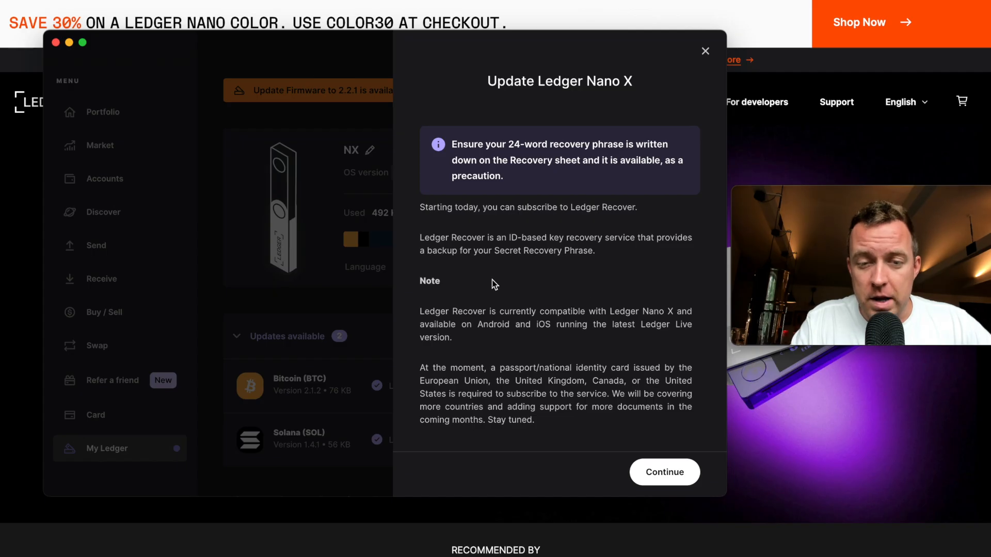
mouse_move(551, 334)
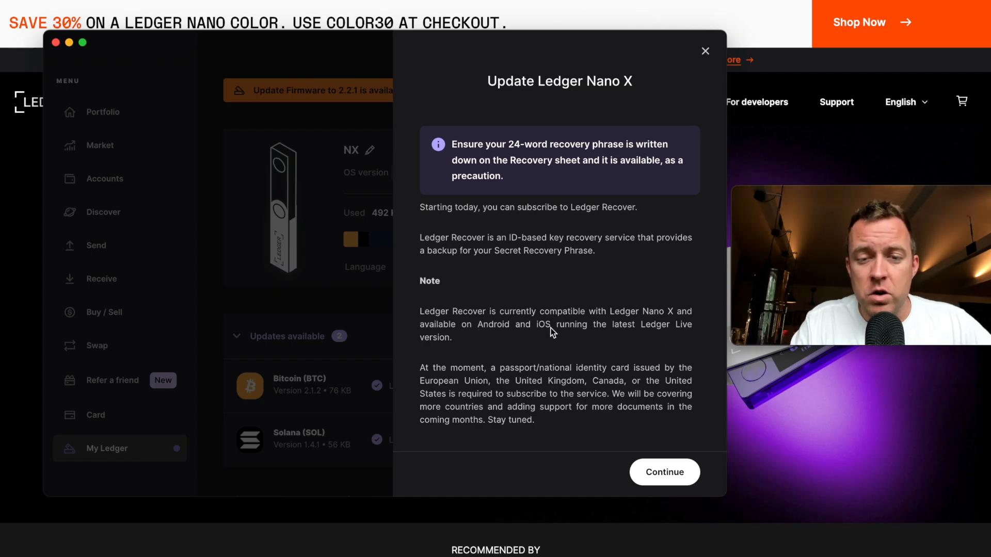
mouse_move(454, 341)
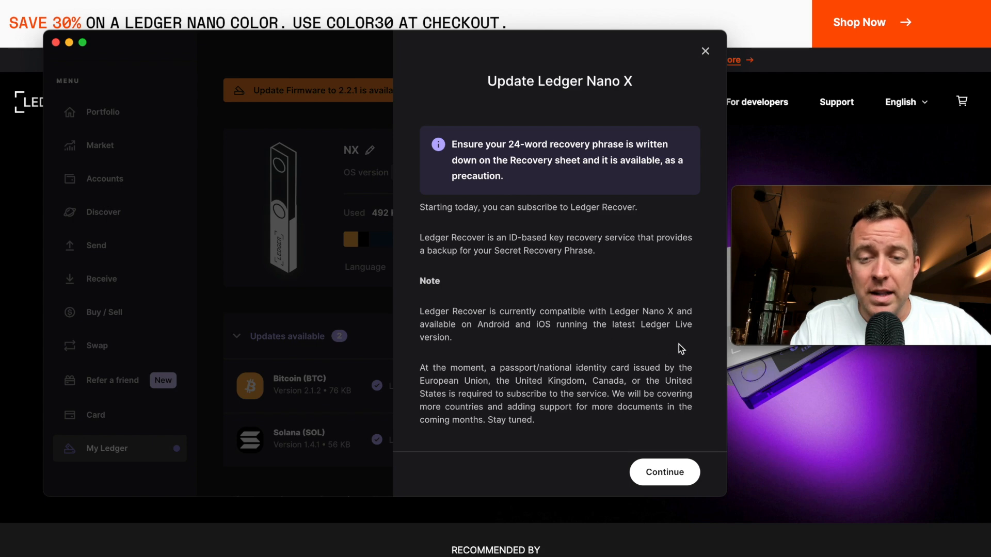
mouse_move(476, 381)
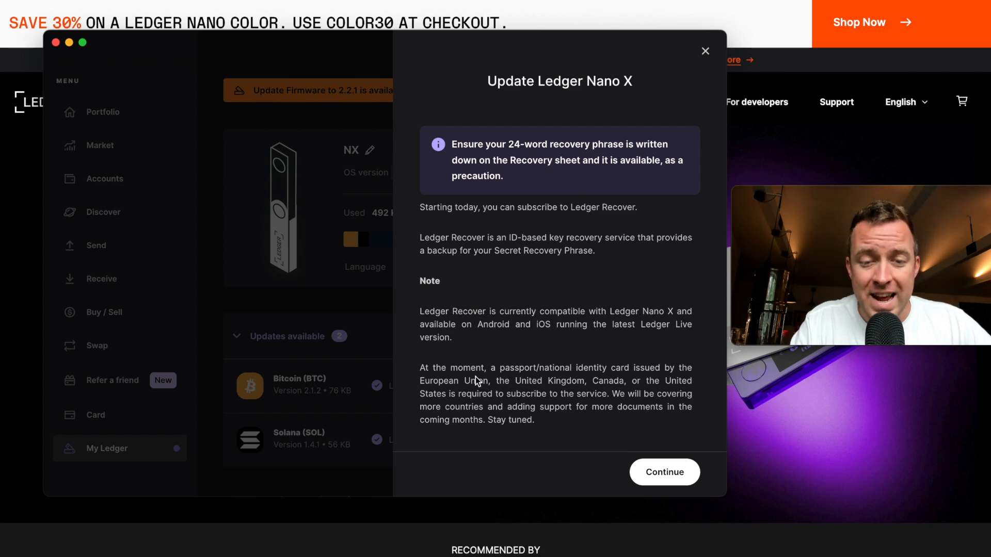
mouse_move(608, 384)
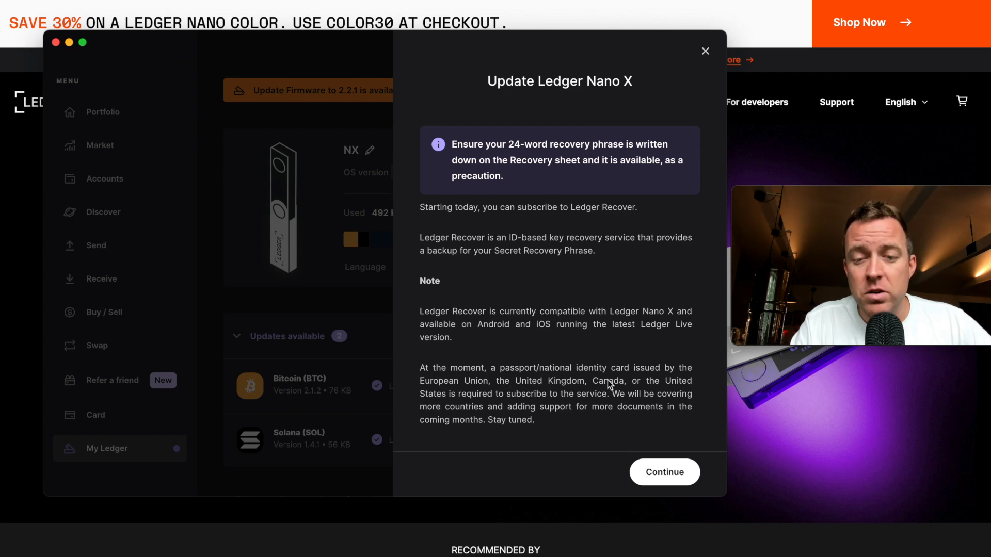
mouse_move(511, 393)
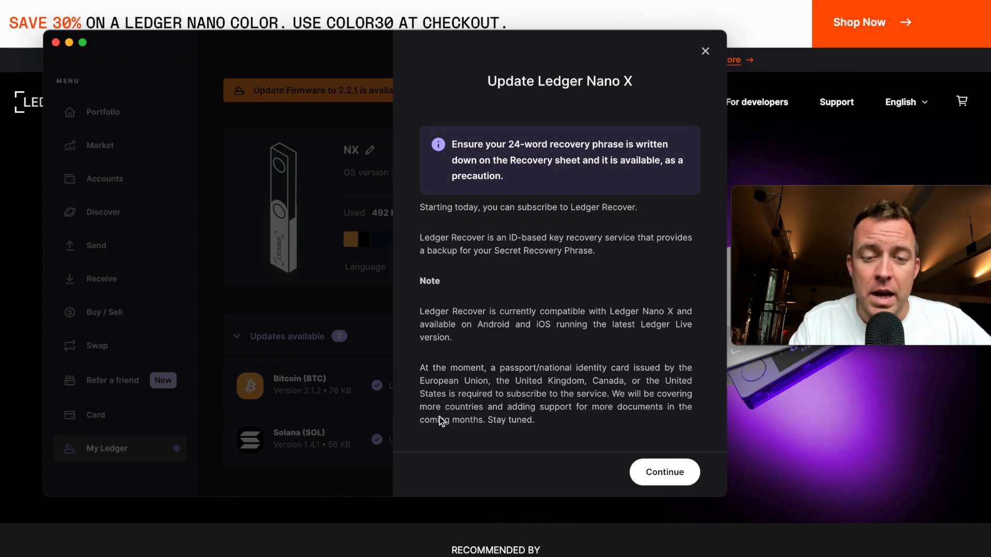
mouse_move(598, 410)
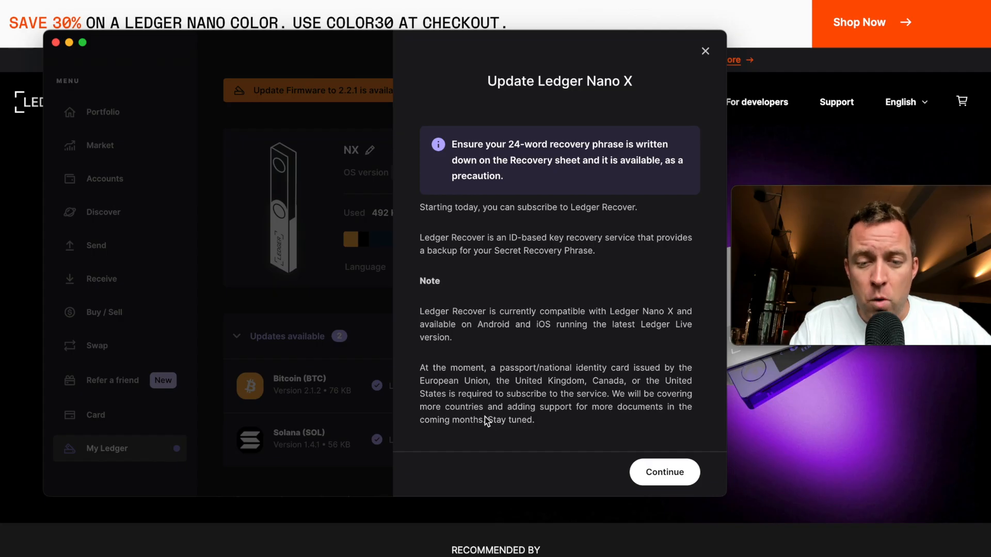
mouse_move(624, 426)
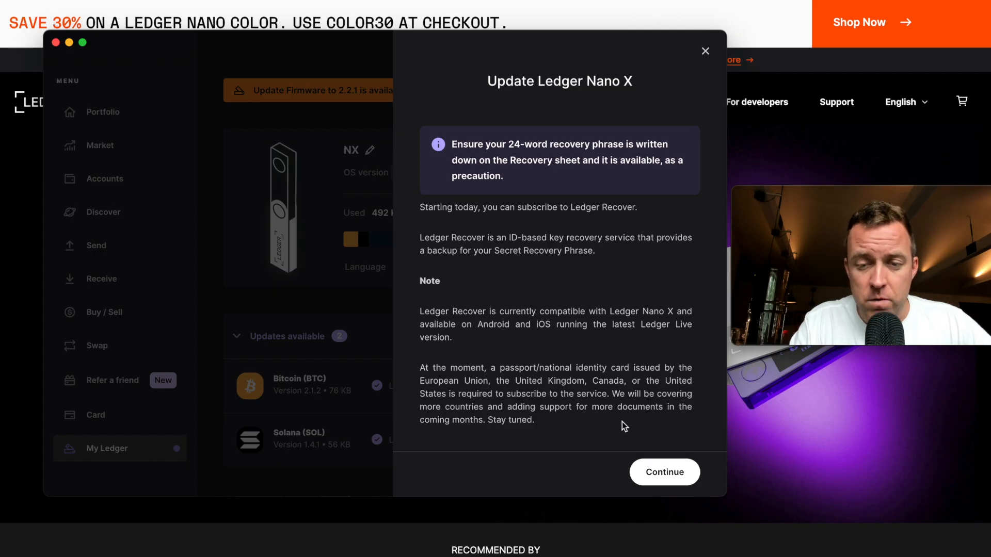
mouse_move(583, 432)
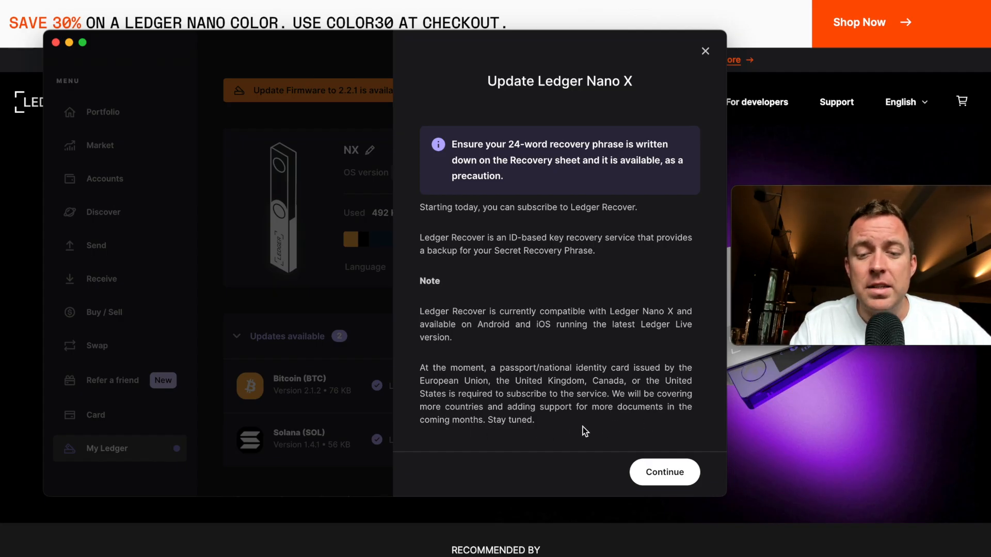
scroll(up, 3)
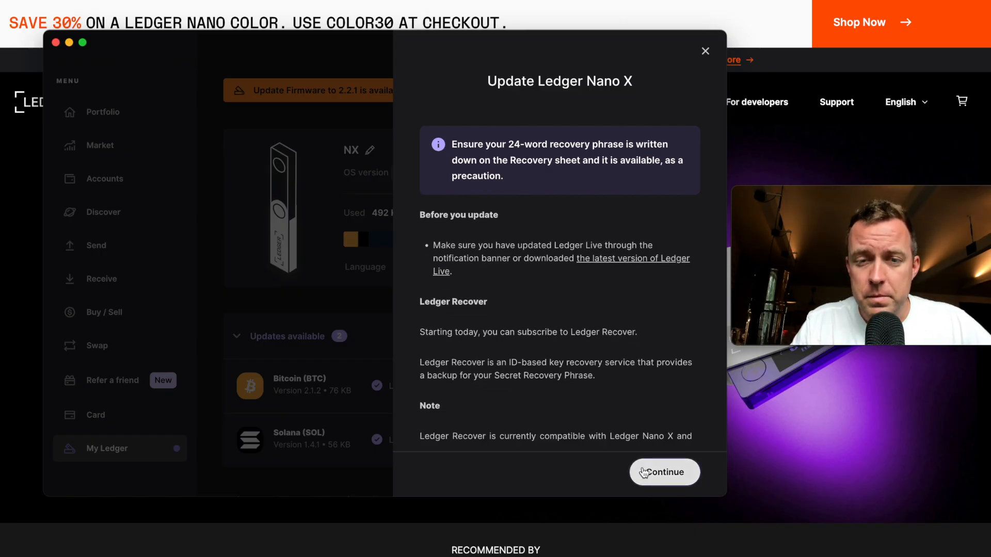
click(663, 472)
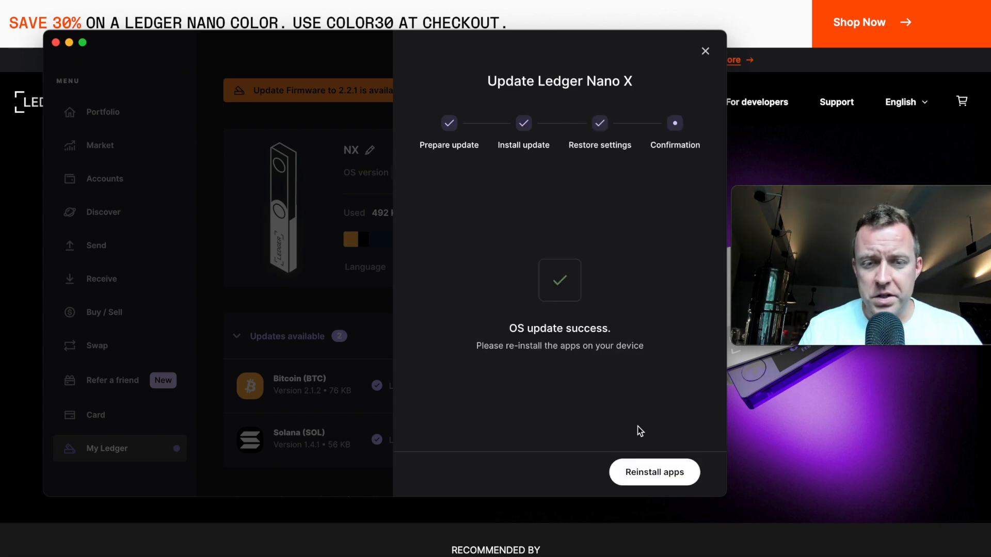
mouse_move(529, 373)
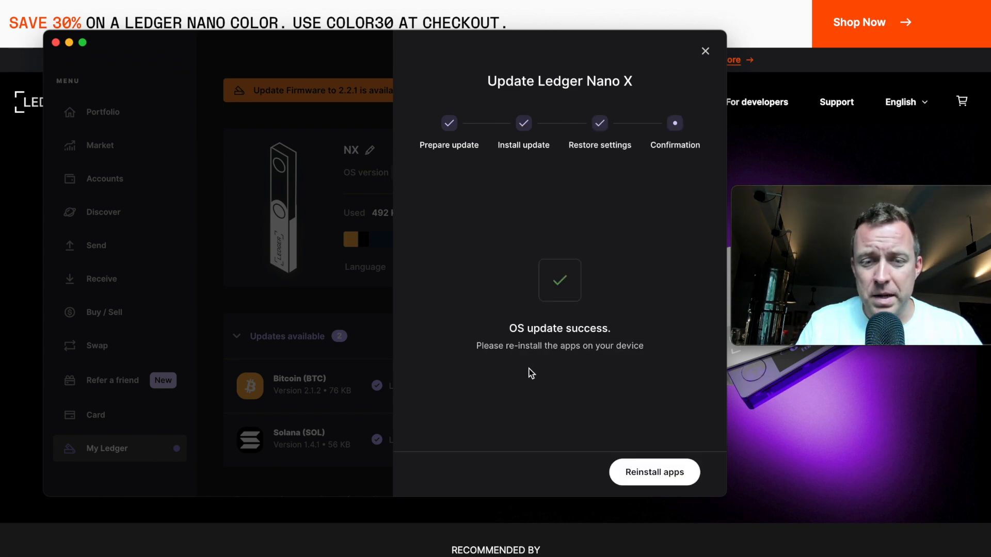
mouse_move(654, 472)
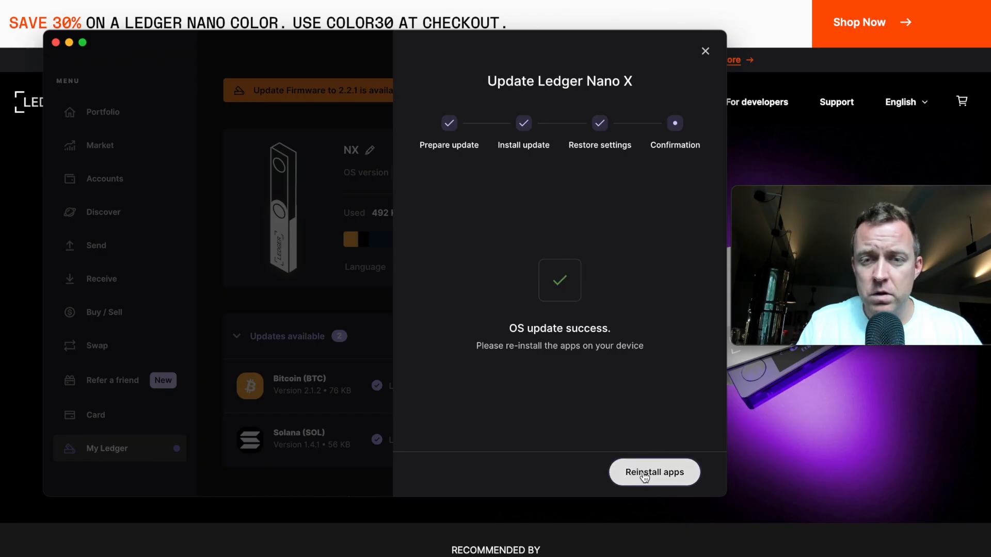
Reinstall the apps on the Nano X from the update success screen, starting with Bitcoin
click(654, 471)
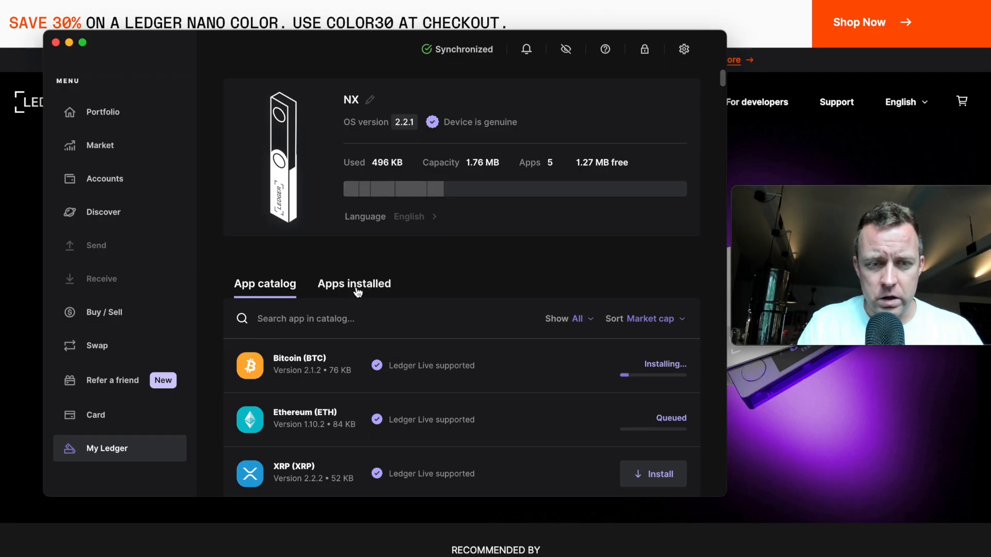
Check the Apps installed list, then return to the App catalog while Bitcoin and Ethereum install
click(354, 282)
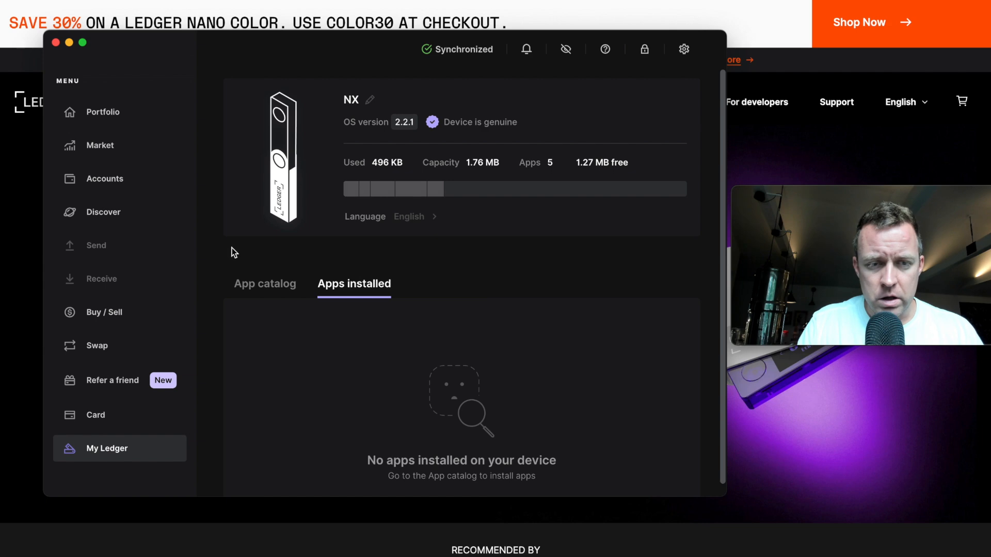
mouse_move(232, 193)
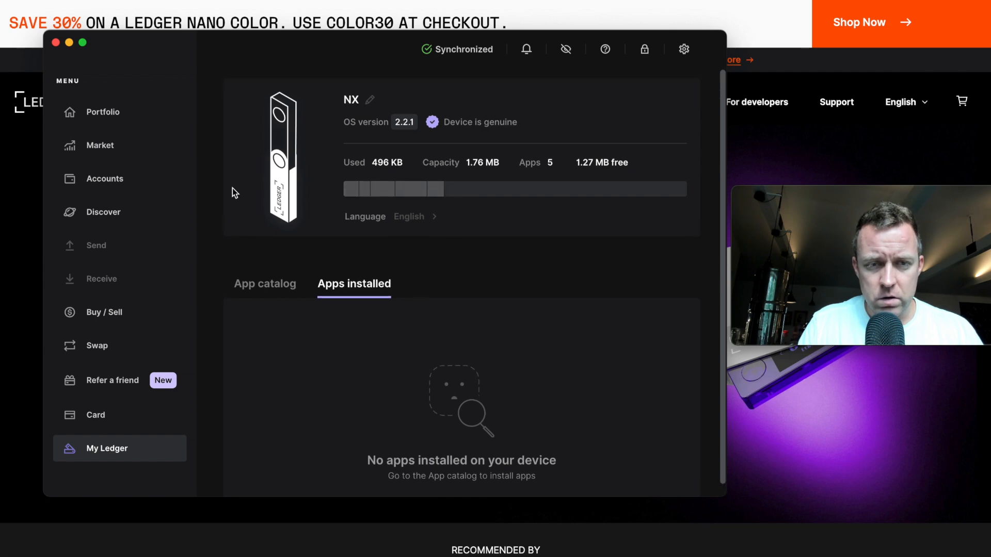
mouse_move(405, 189)
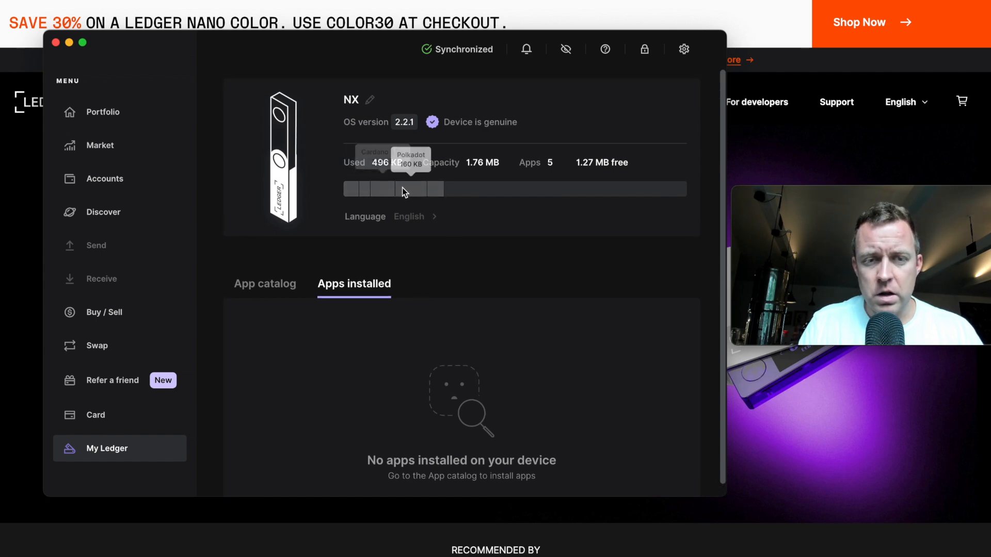
mouse_move(382, 190)
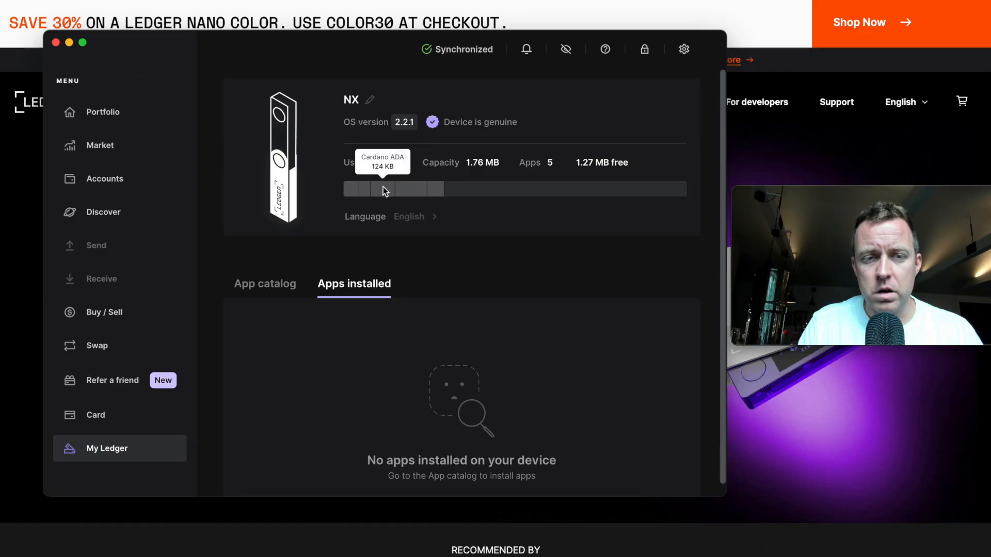
click(264, 283)
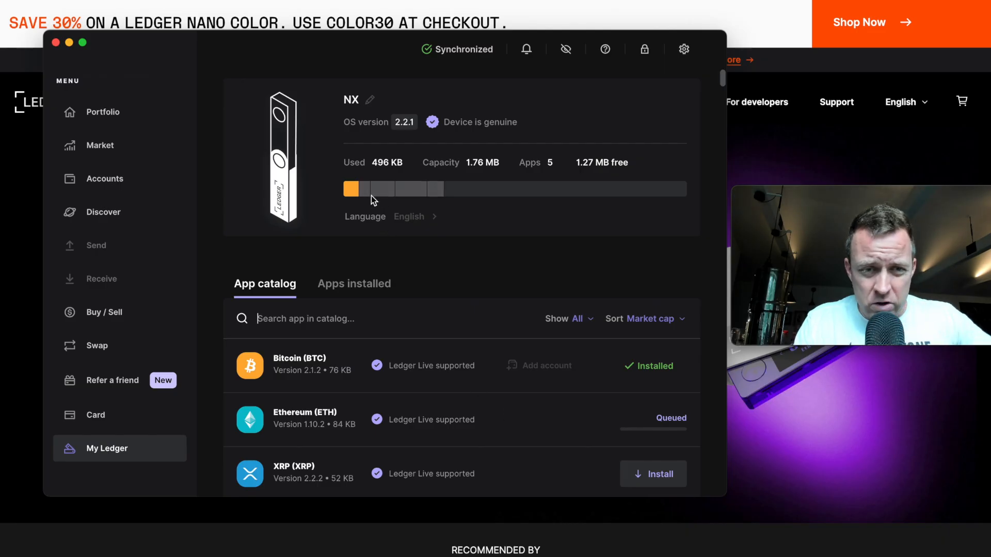
mouse_move(500, 307)
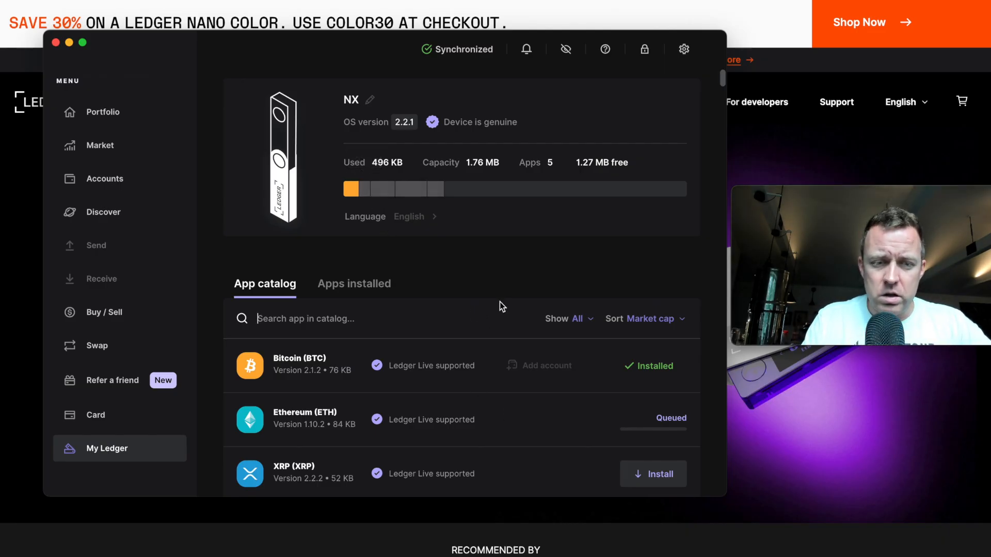
mouse_move(385, 189)
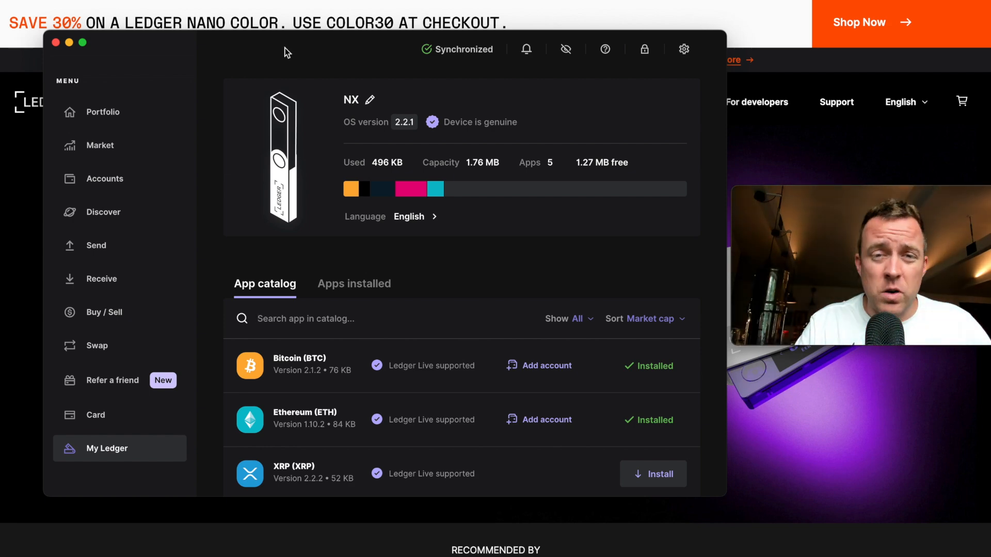
mouse_move(258, 65)
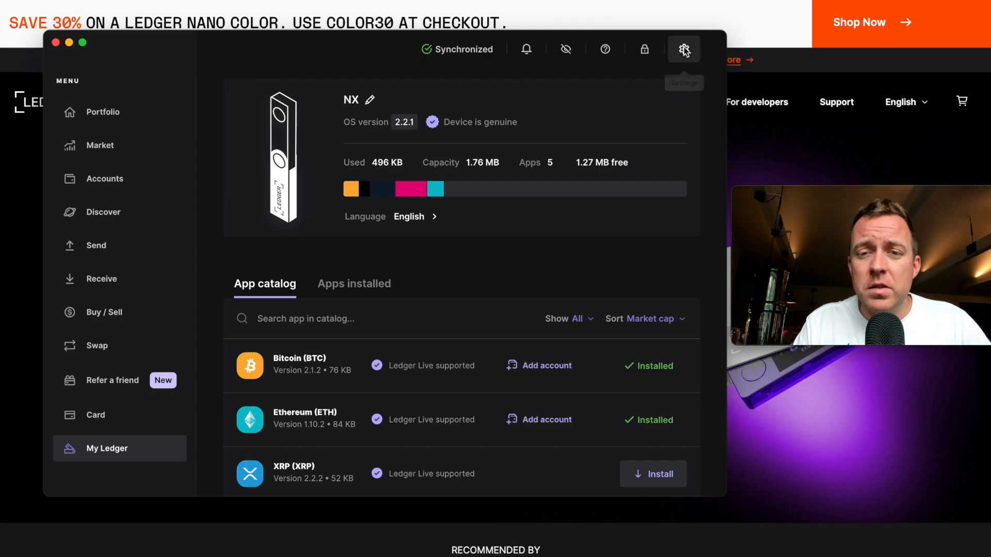
View the Ledger Live 2.60.0 release notes in Settings About, then return to My Ledger
click(683, 49)
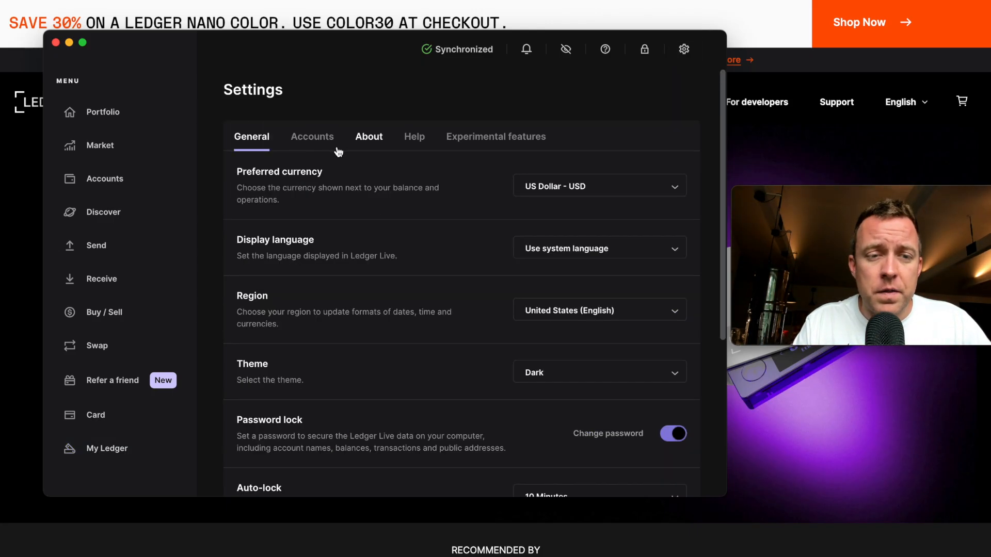
click(369, 136)
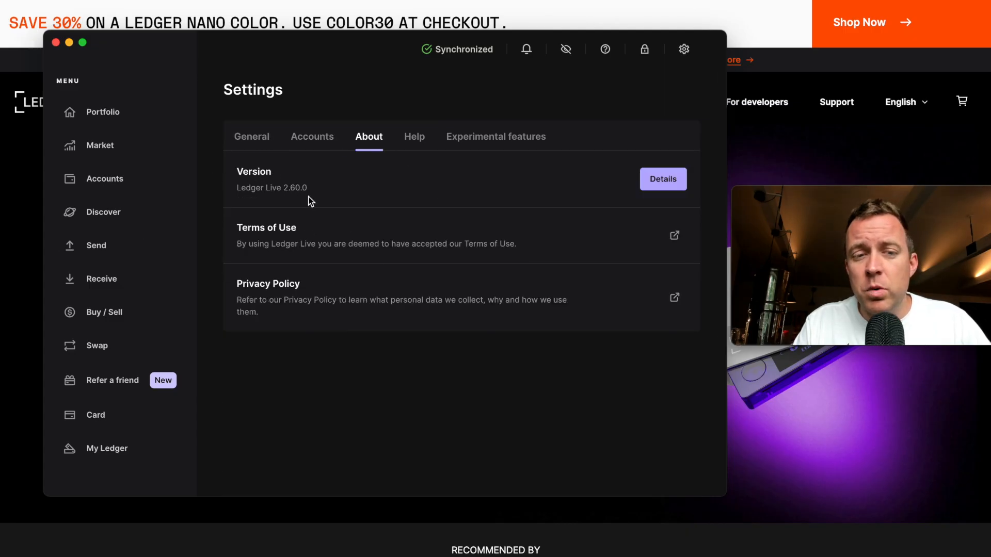
click(663, 178)
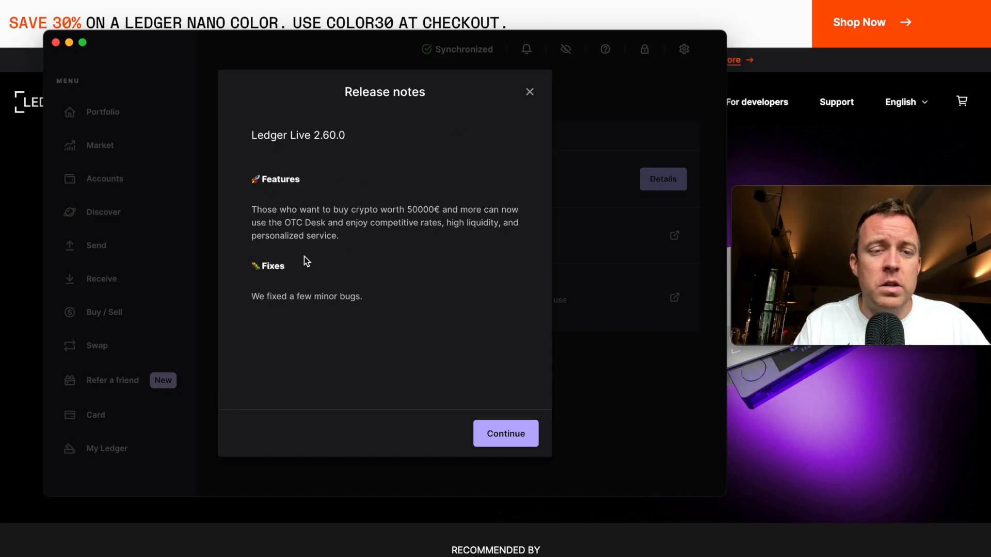
mouse_move(376, 298)
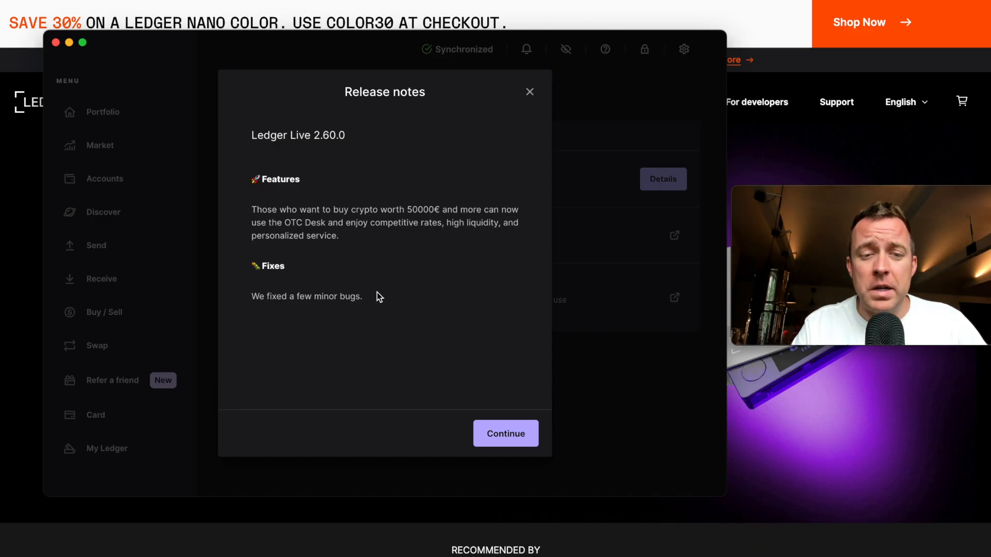
click(505, 433)
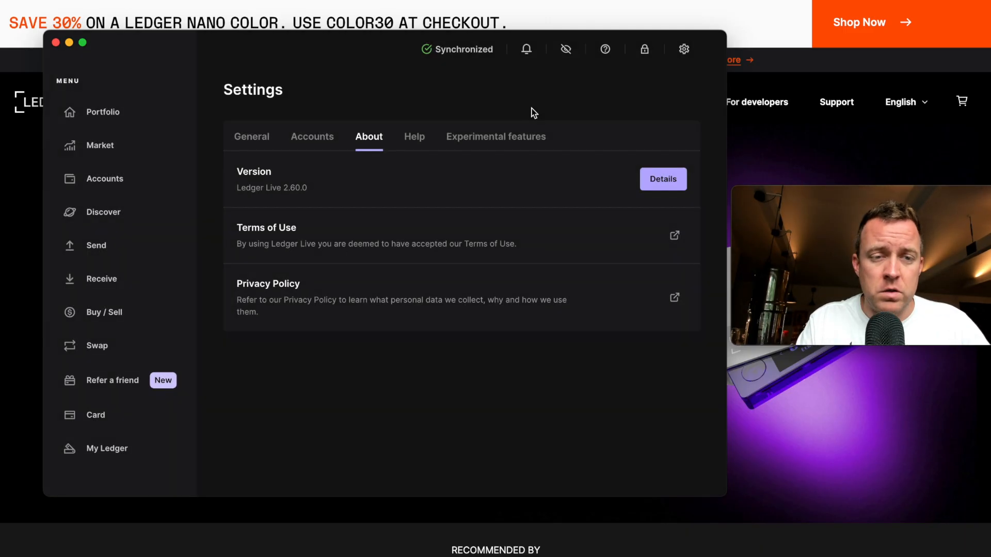
click(107, 448)
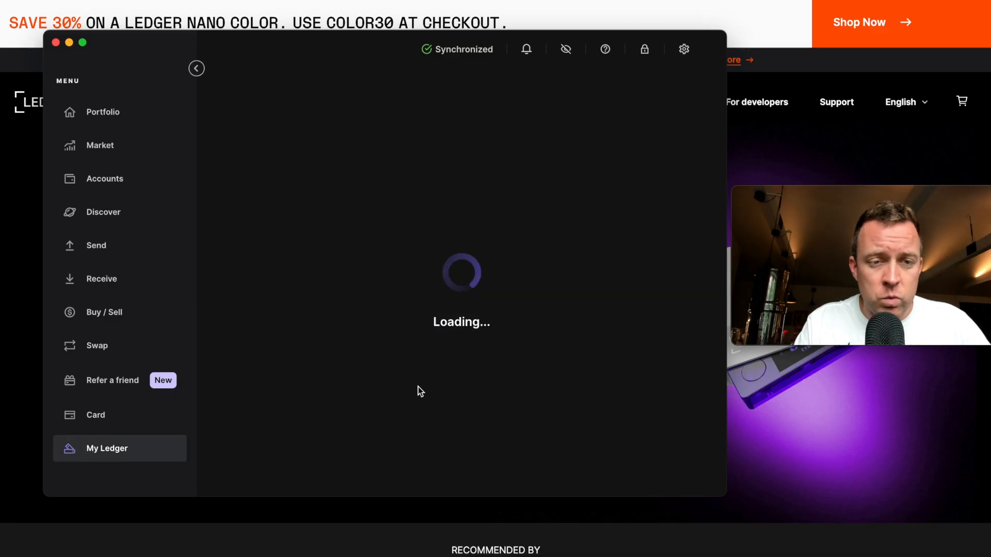
mouse_move(511, 353)
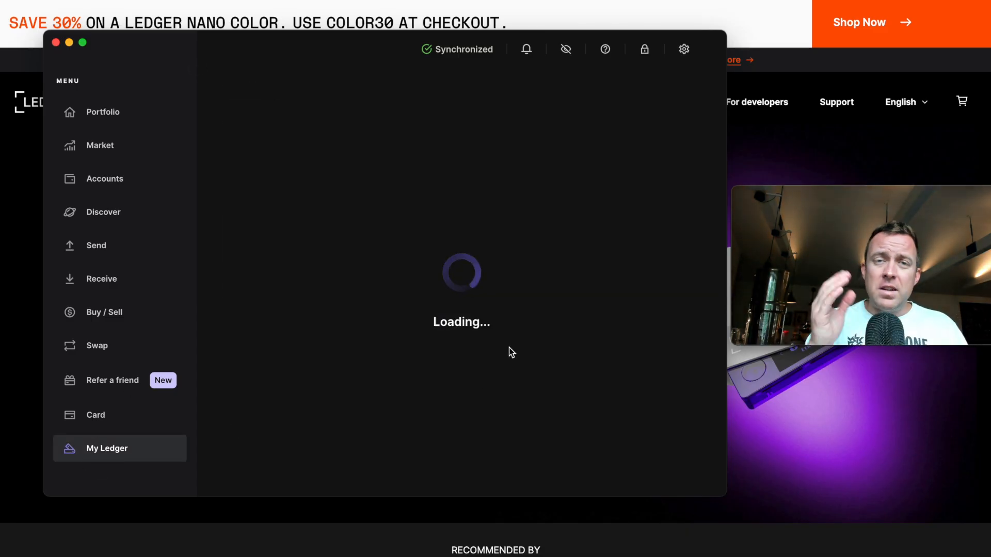